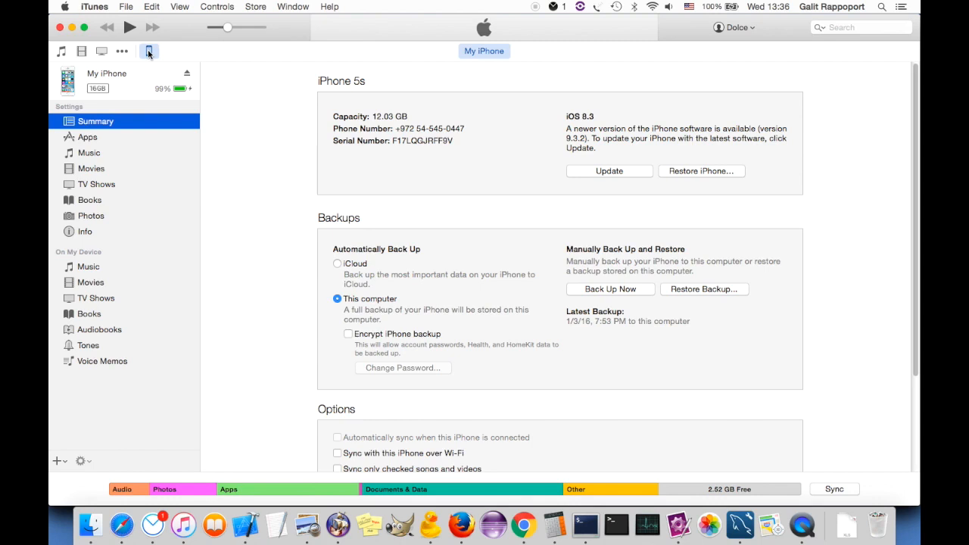
pyautogui.moveTo(111, 138)
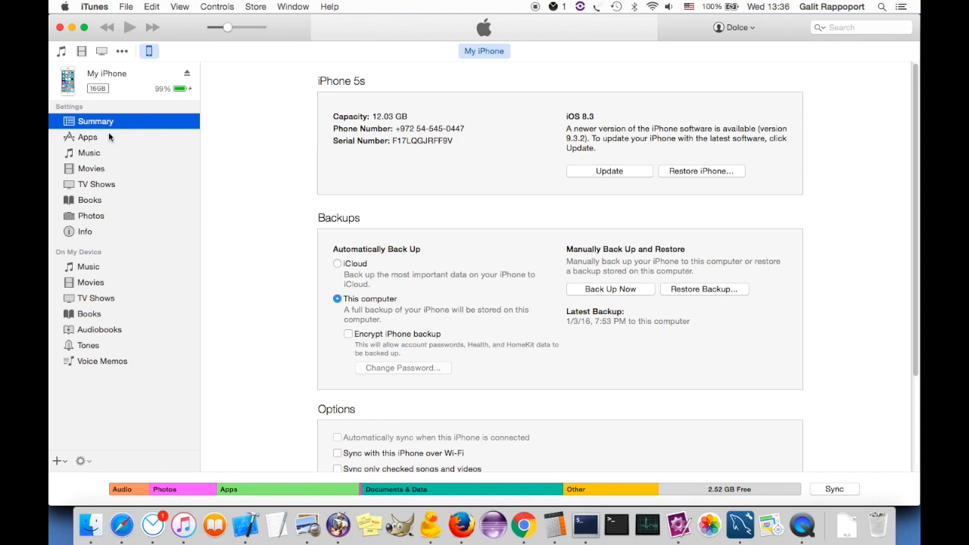
# Show the iPhone's Apps pane and reach the File Sharing list with Jellyfish Music's documents
pyautogui.click(88, 136)
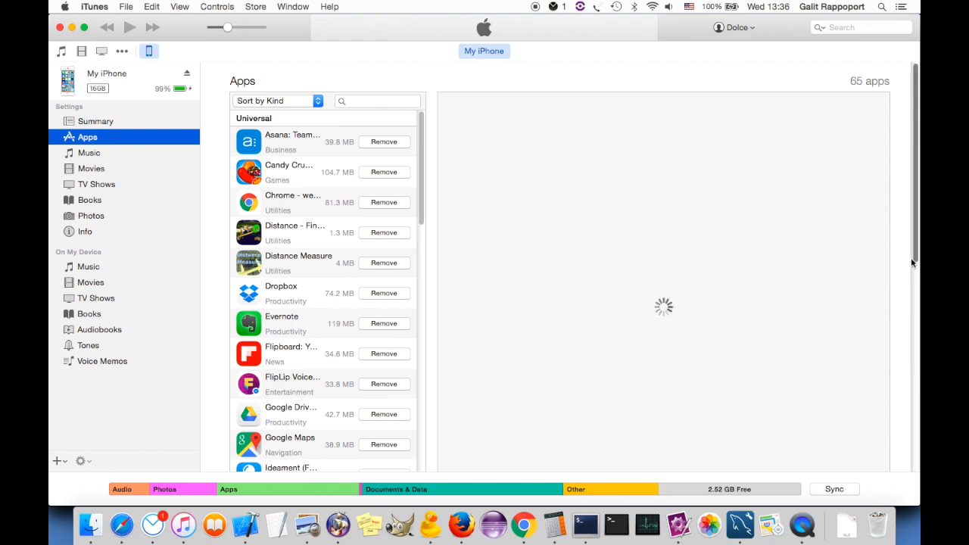
pyautogui.scroll(-3)
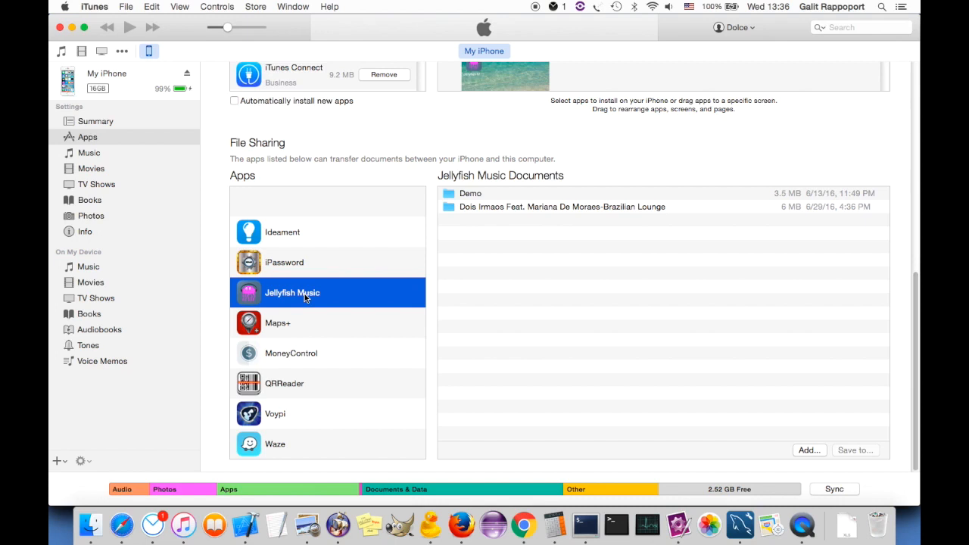
pyautogui.moveTo(781, 451)
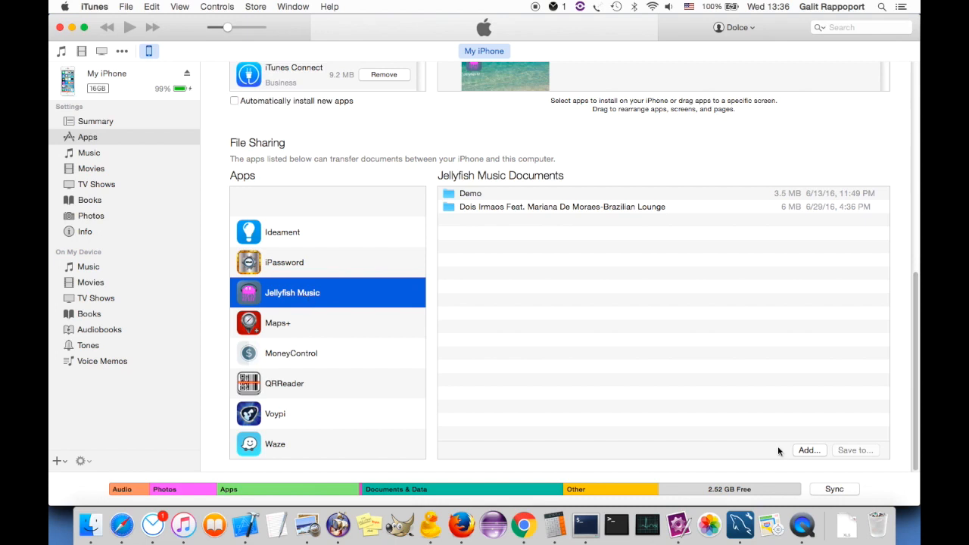
# Add every MP3 from the Time Pieces - the best folder, from 11 Track11.mp3 onward, to Jellyfish Music
pyautogui.click(808, 450)
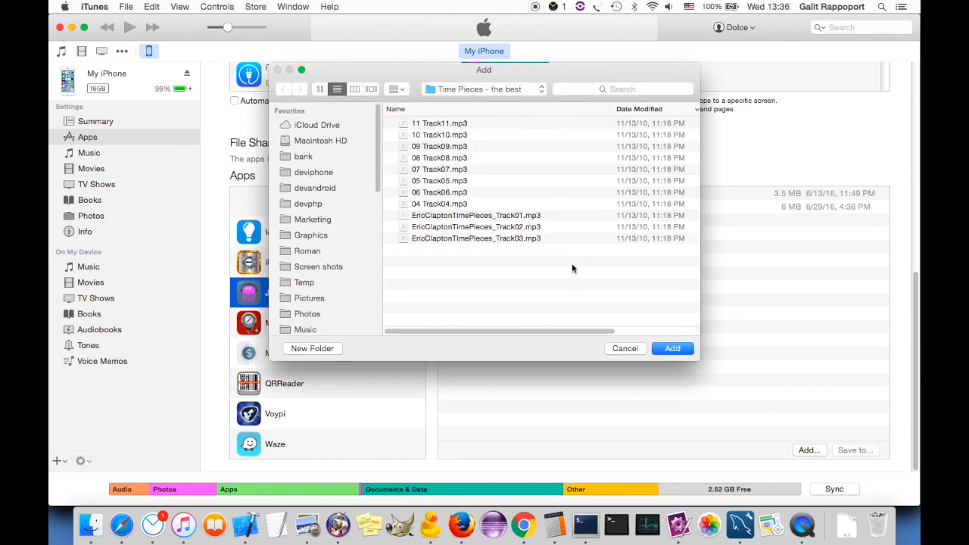
pyautogui.moveTo(569, 260)
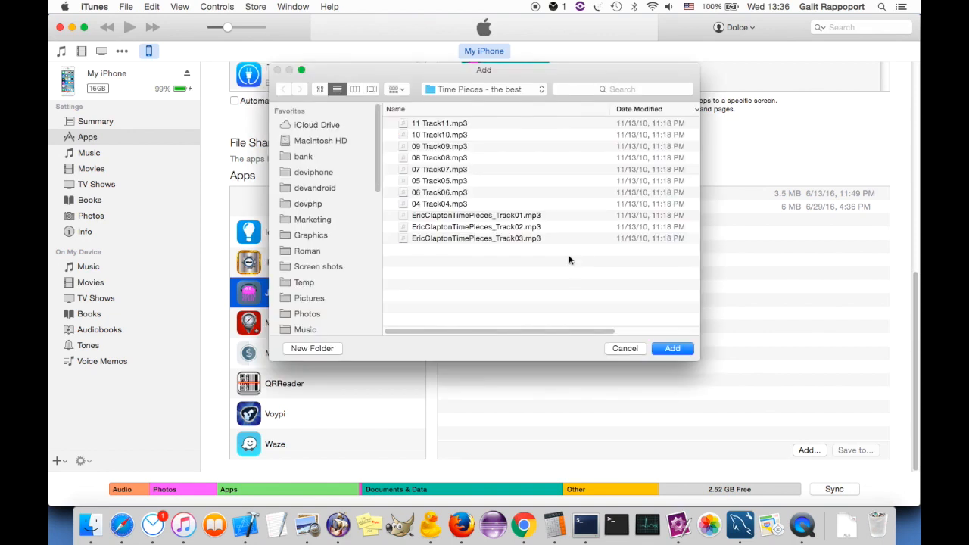
pyautogui.click(438, 123)
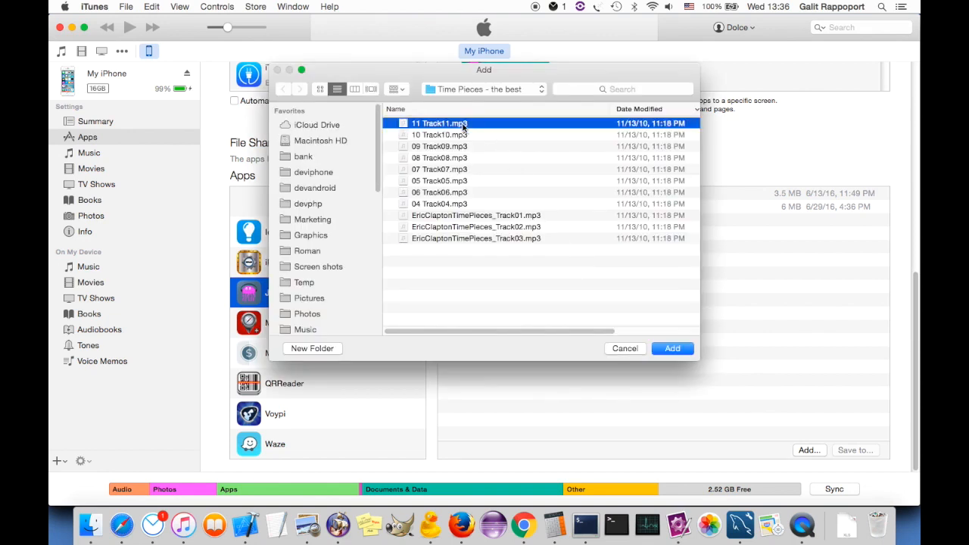
pyautogui.click(439, 202)
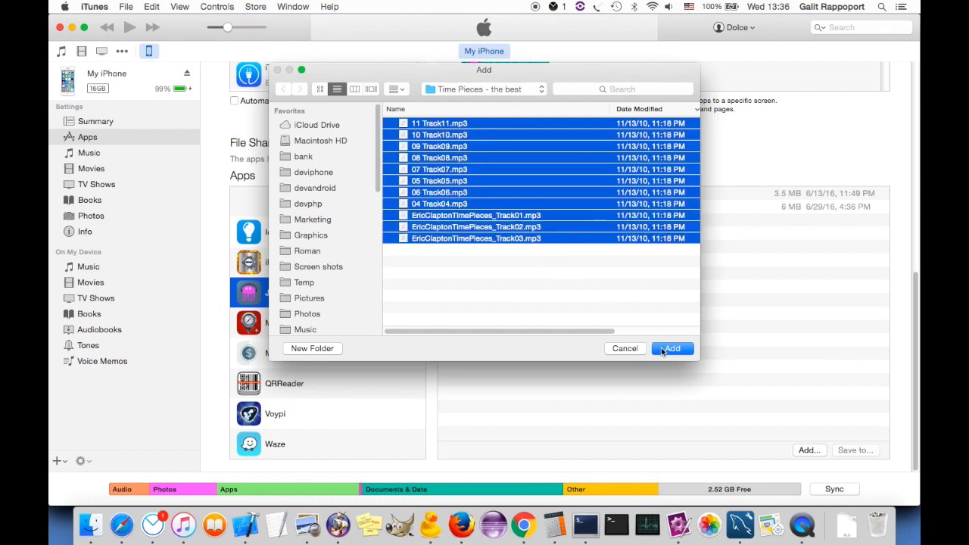
pyautogui.click(669, 348)
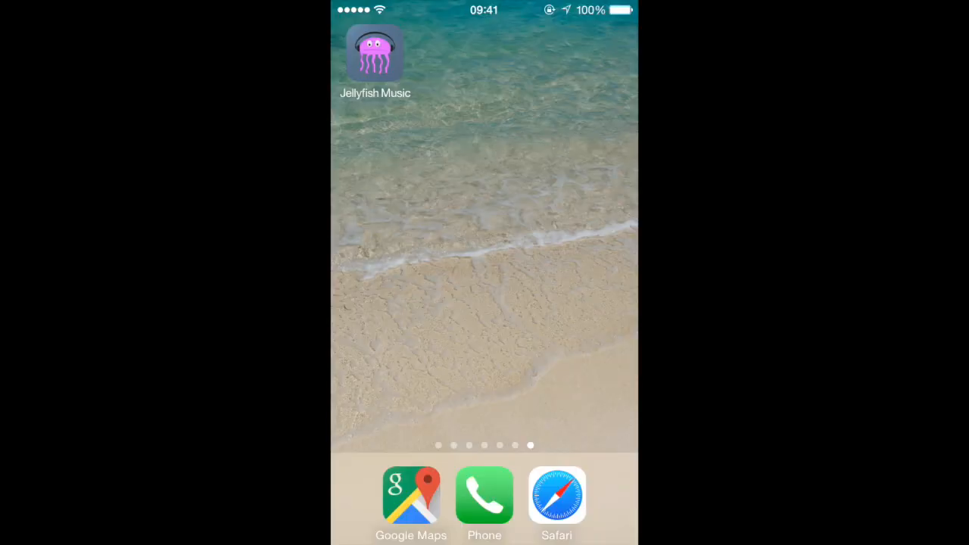
# Launch Jellyfish Music from the iPhone home screen so it finds the new files
pyautogui.click(375, 53)
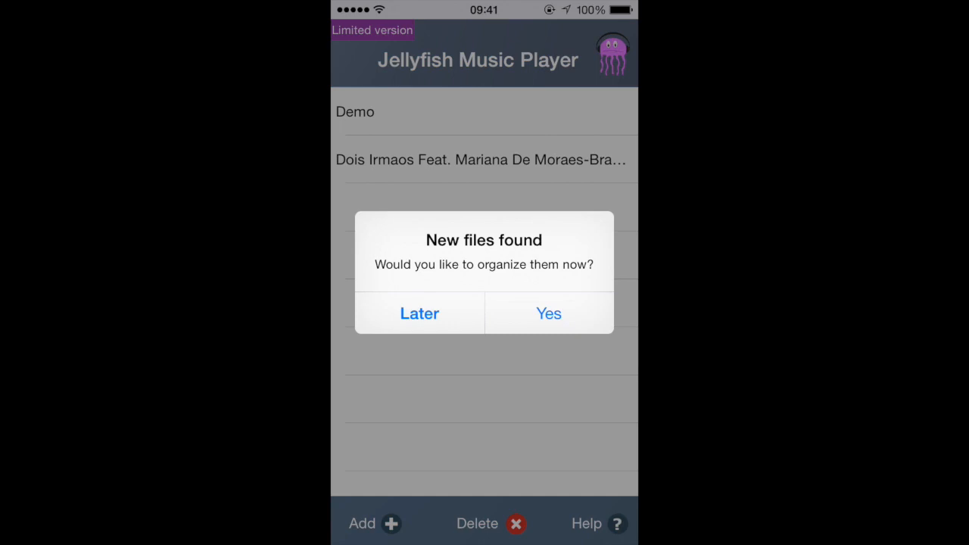
# Accept the New files found prompt, review the Time Pieces tracks, and auto-organize them by artist and album
pyautogui.click(548, 312)
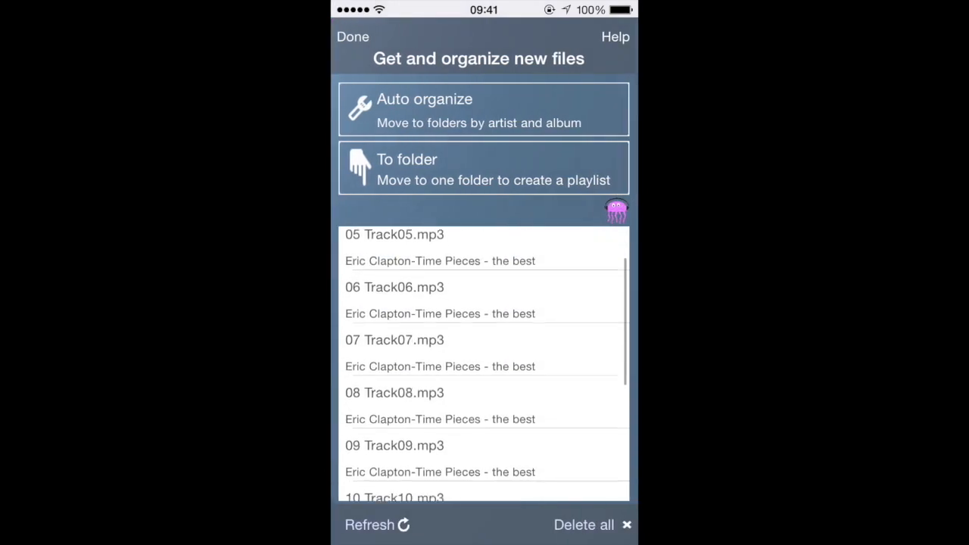
pyautogui.scroll(-3)
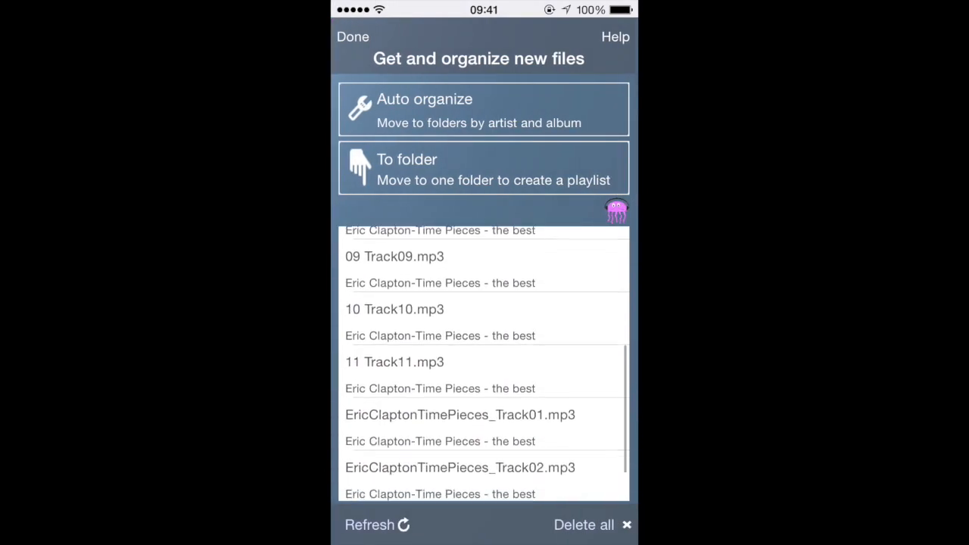
pyautogui.scroll(3)
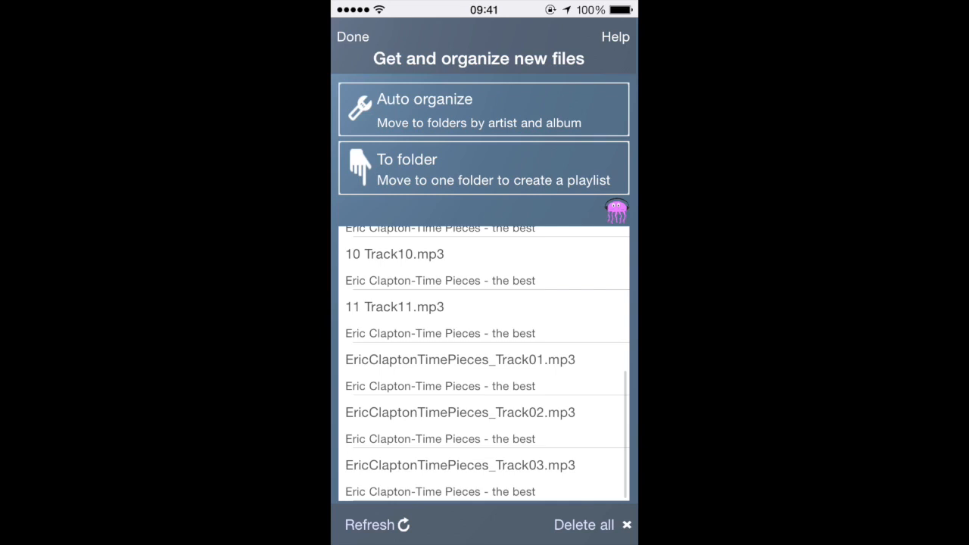
pyautogui.click(484, 109)
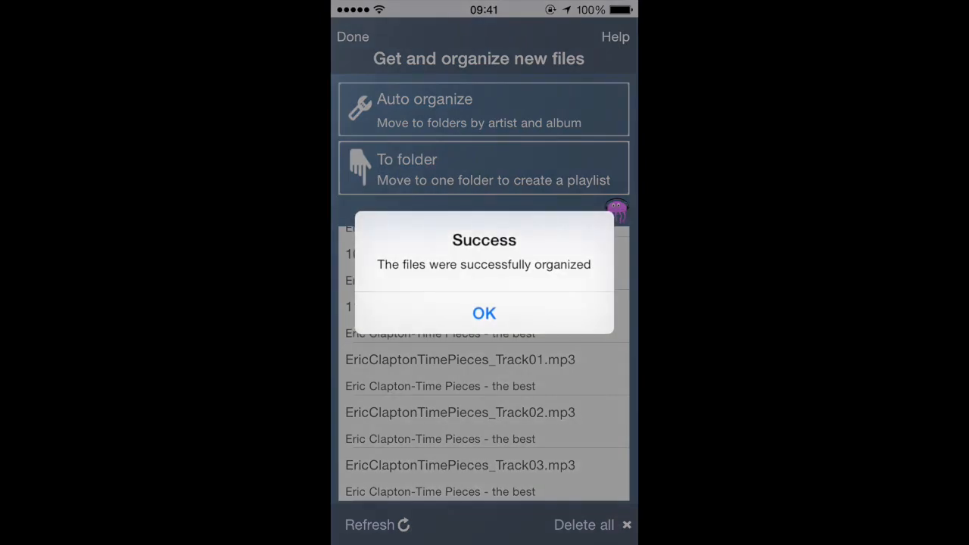
# Dismiss the success alert and return to the library showing the Eric Clapton-Time Pieces - the best folder
pyautogui.click(484, 312)
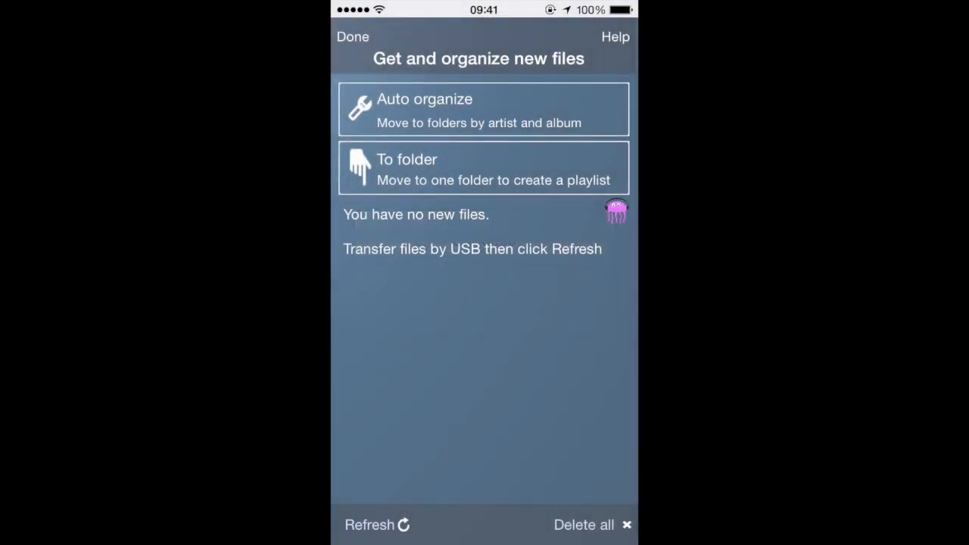
pyautogui.click(353, 36)
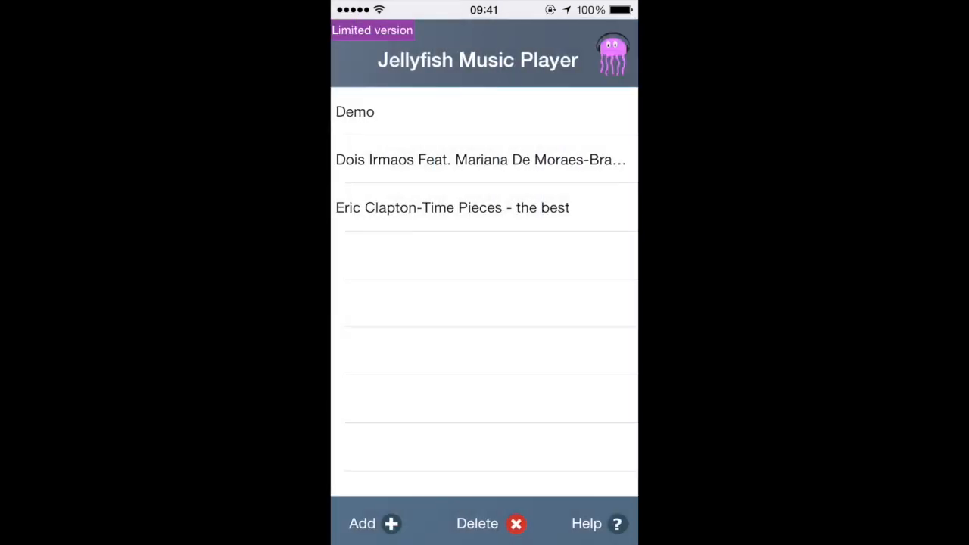